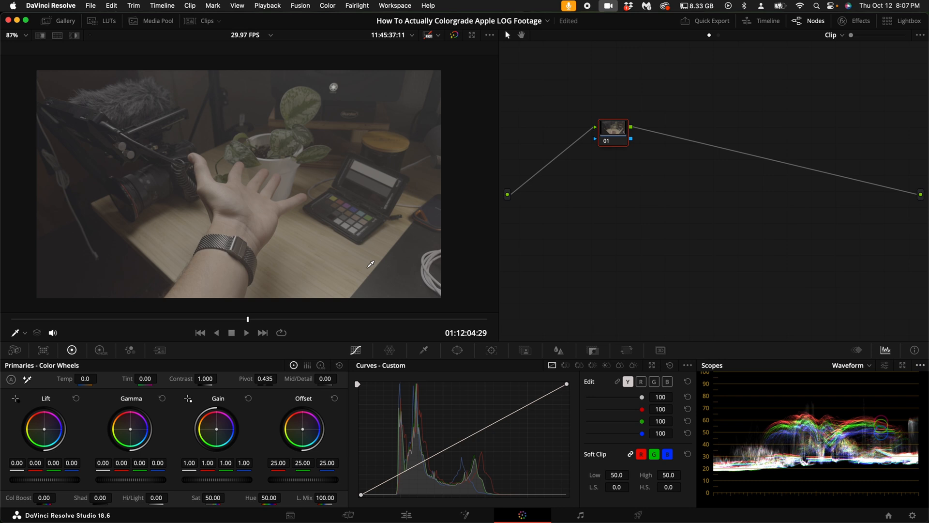
mouse_move(909, 511)
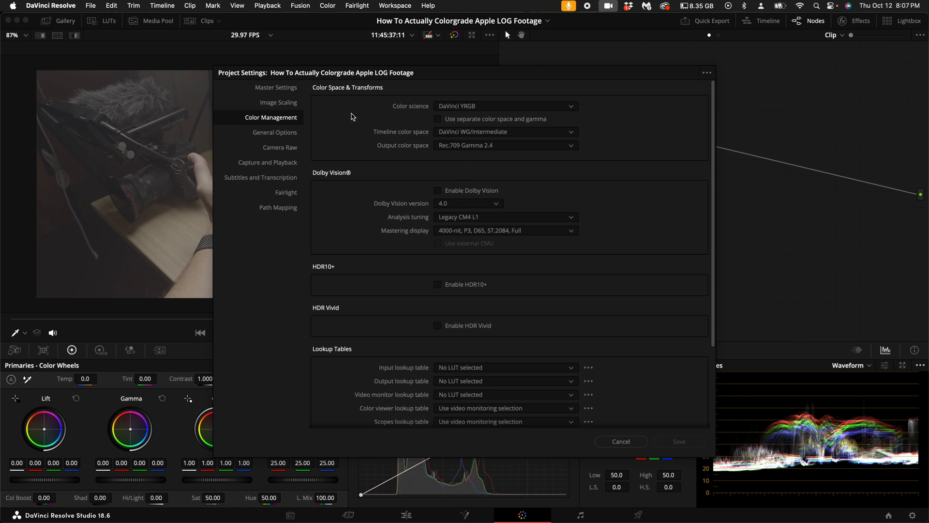
mouse_move(659, 437)
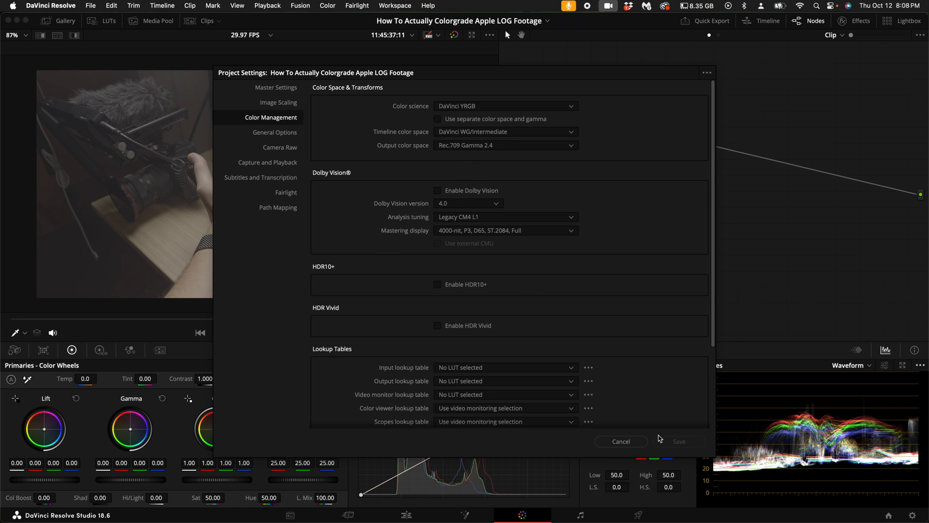
Dismiss Project Settings and apply the iPhone LOG POWER grade from the PowerGrade 1 album
click(620, 441)
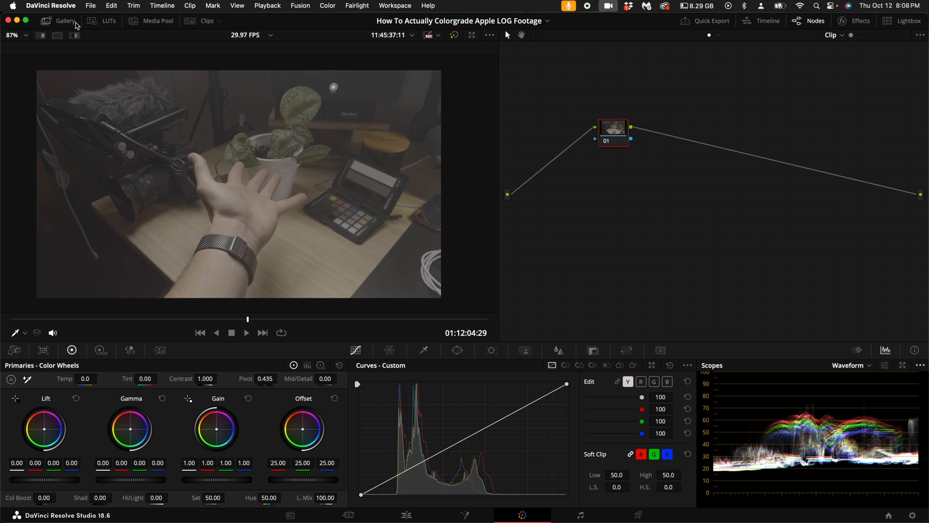
click(65, 21)
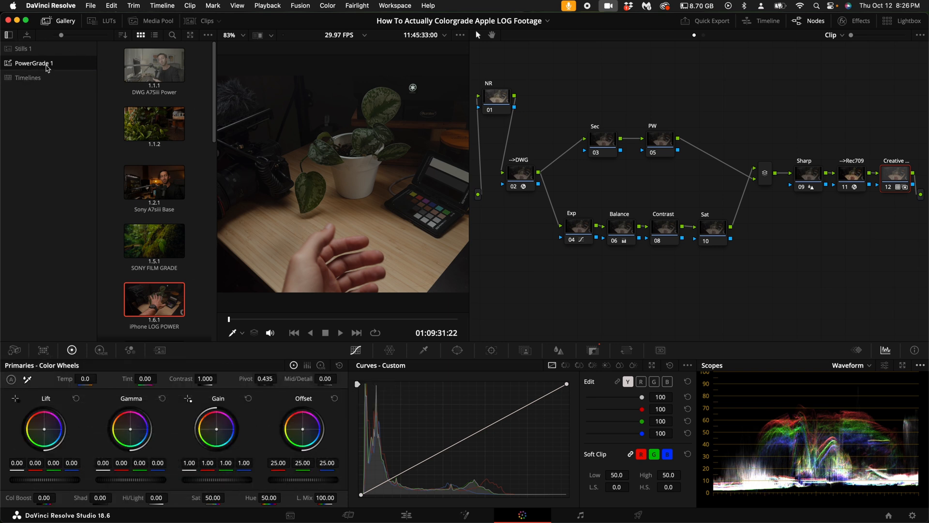
right_click(34, 63)
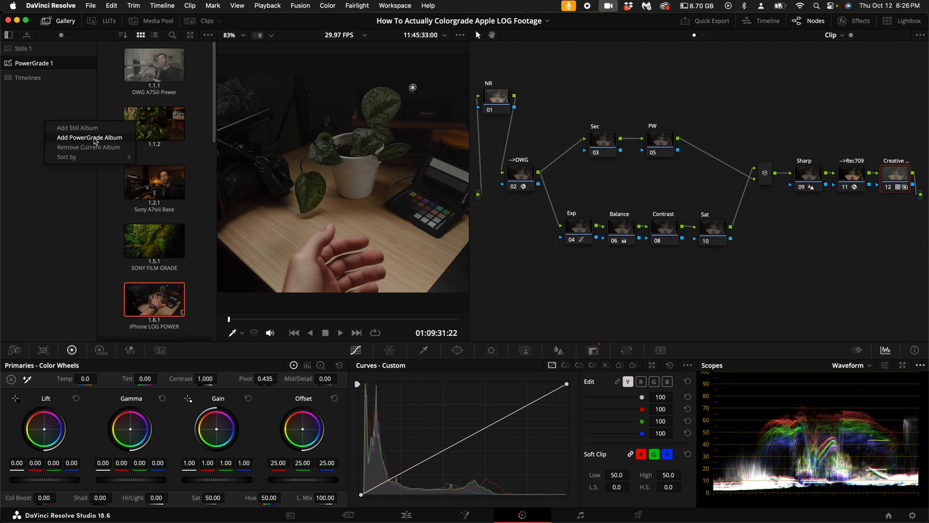
click(200, 229)
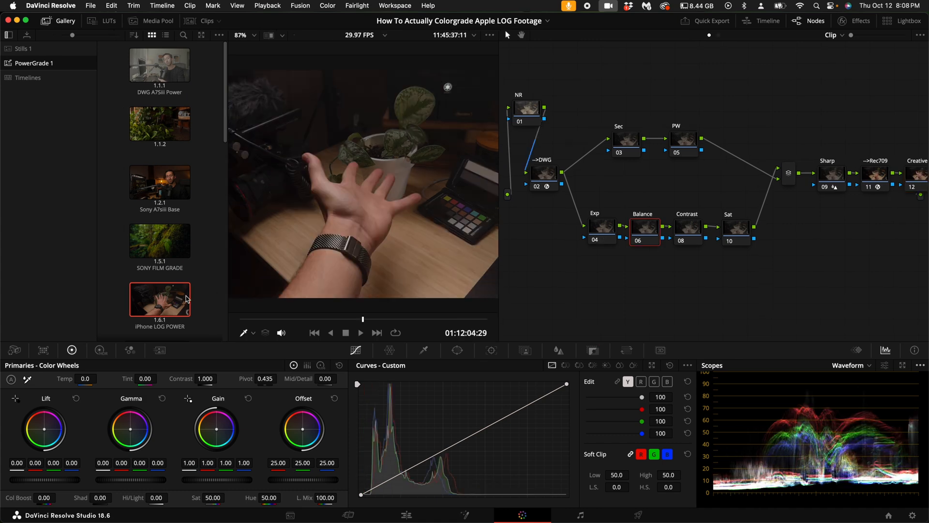
Open the options for the saved iPhone LOG POWER power grade
right_click(159, 299)
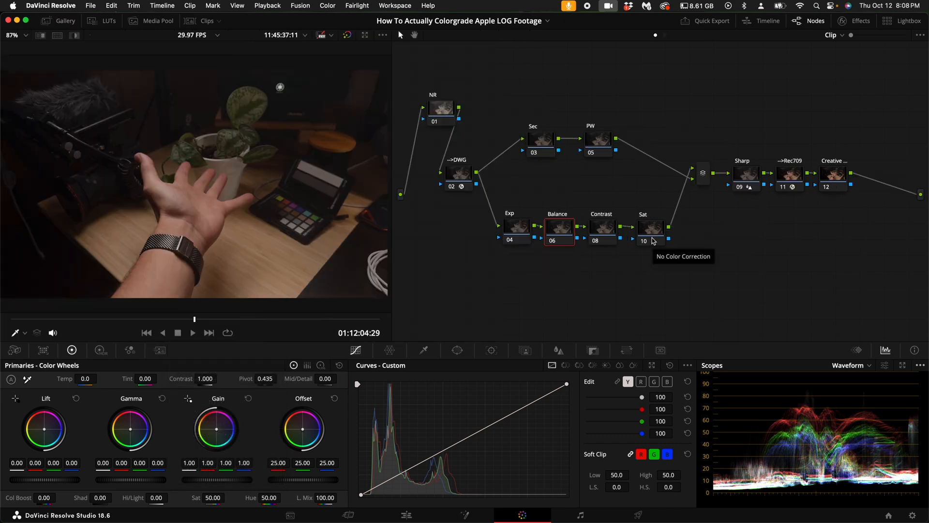
mouse_move(441, 116)
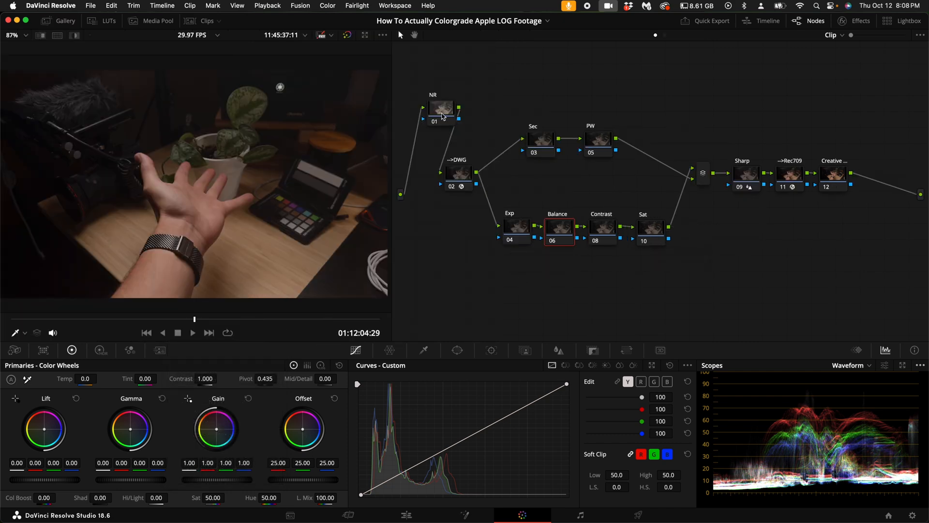
mouse_move(441, 111)
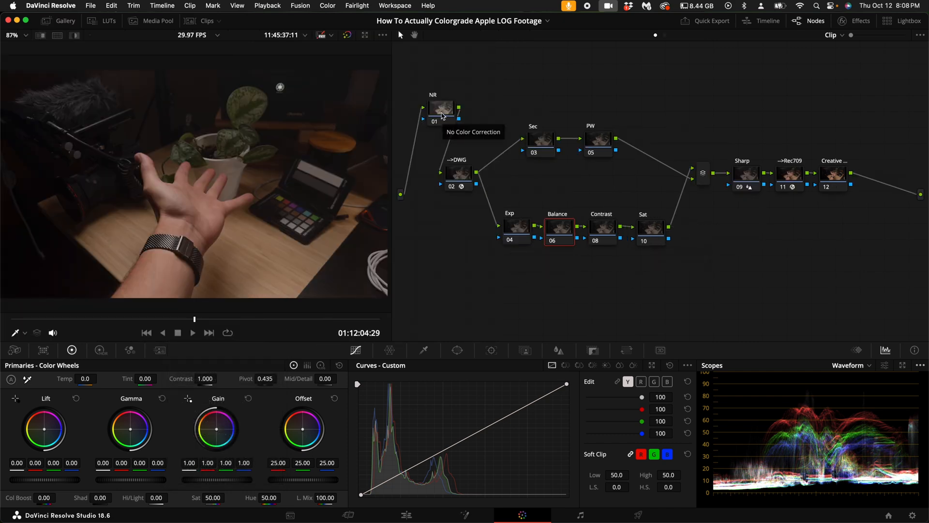
mouse_move(631, 293)
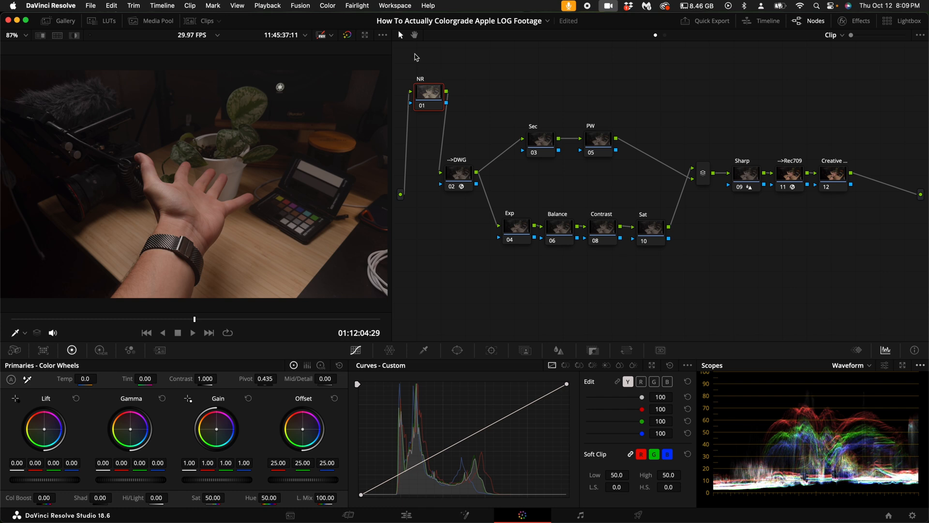
mouse_move(513, 224)
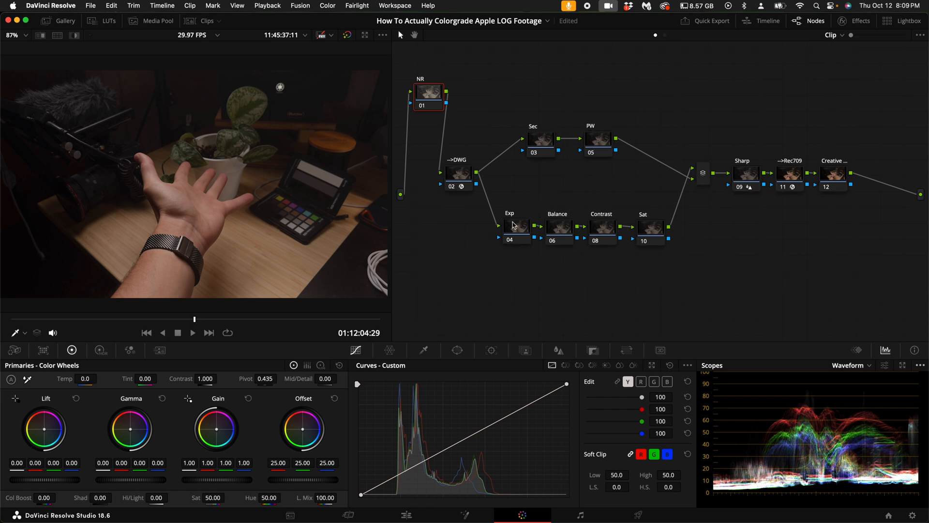
mouse_move(443, 173)
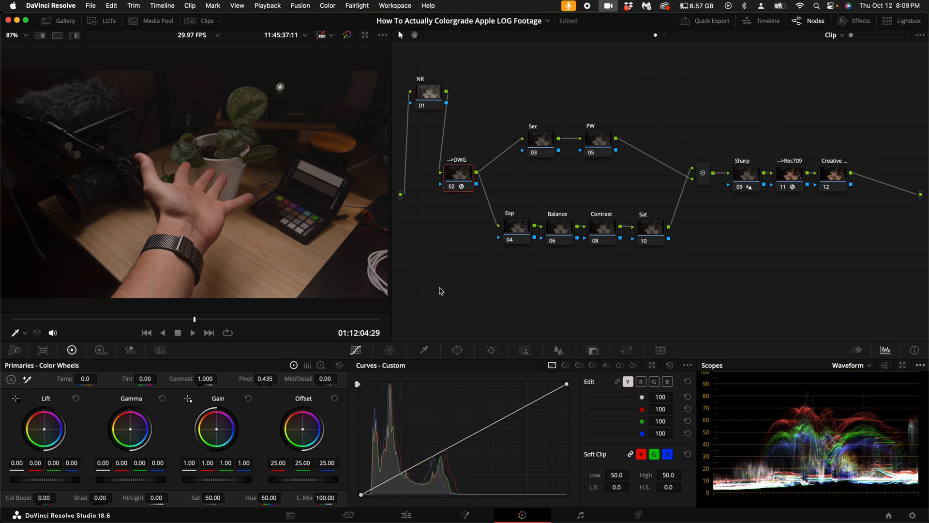
mouse_move(689, 129)
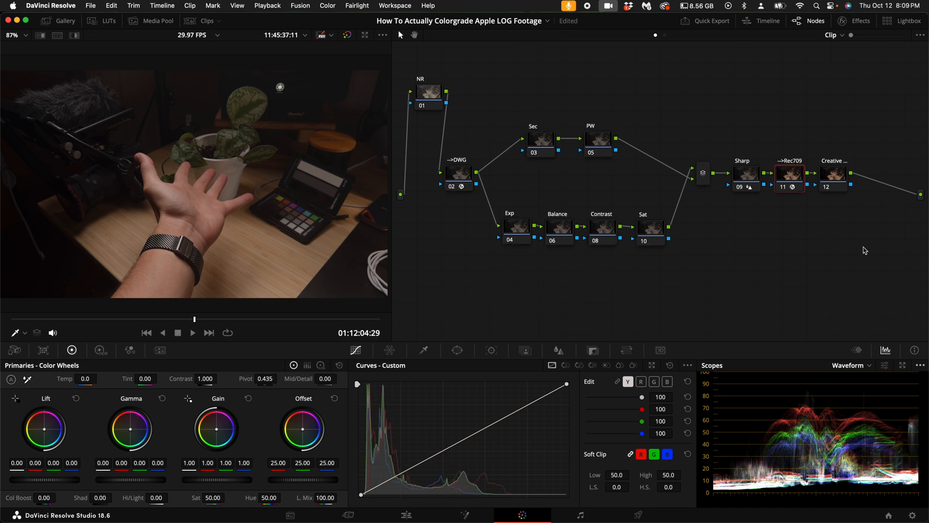
mouse_move(778, 135)
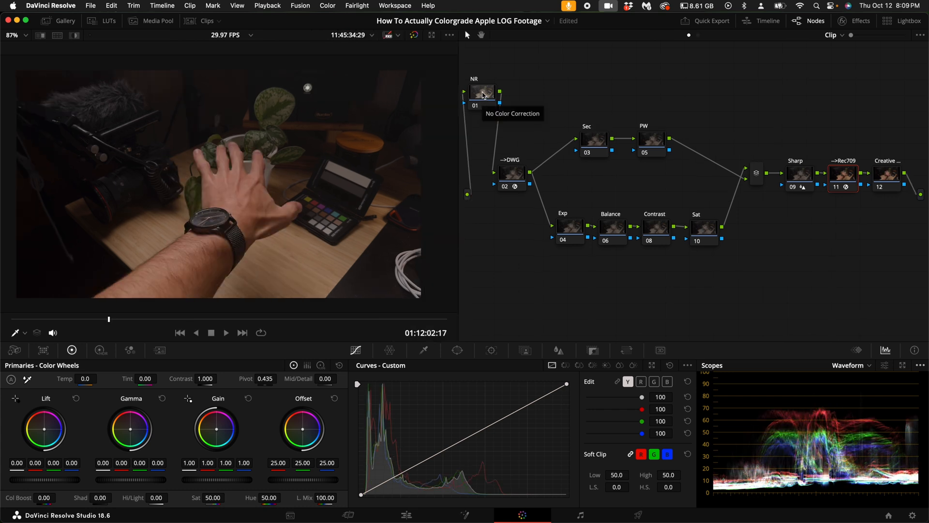
click(488, 95)
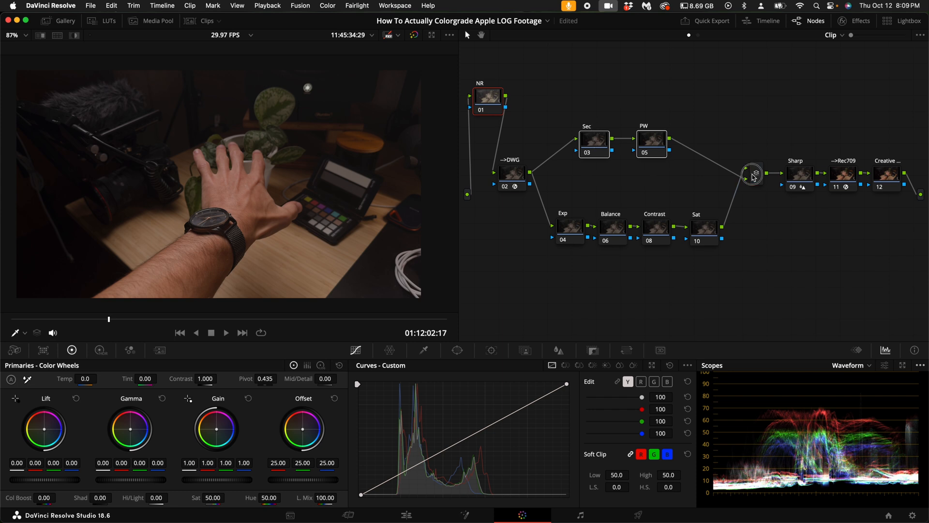
click(842, 174)
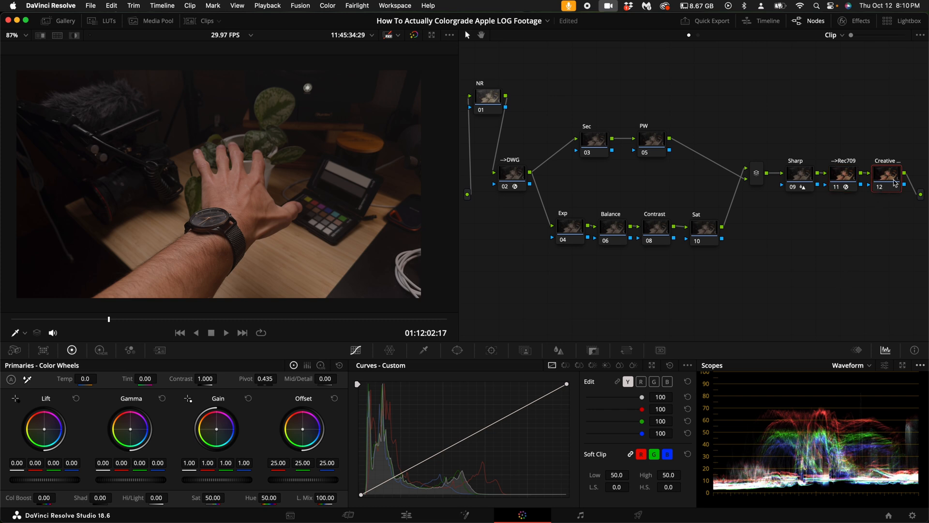
mouse_move(892, 188)
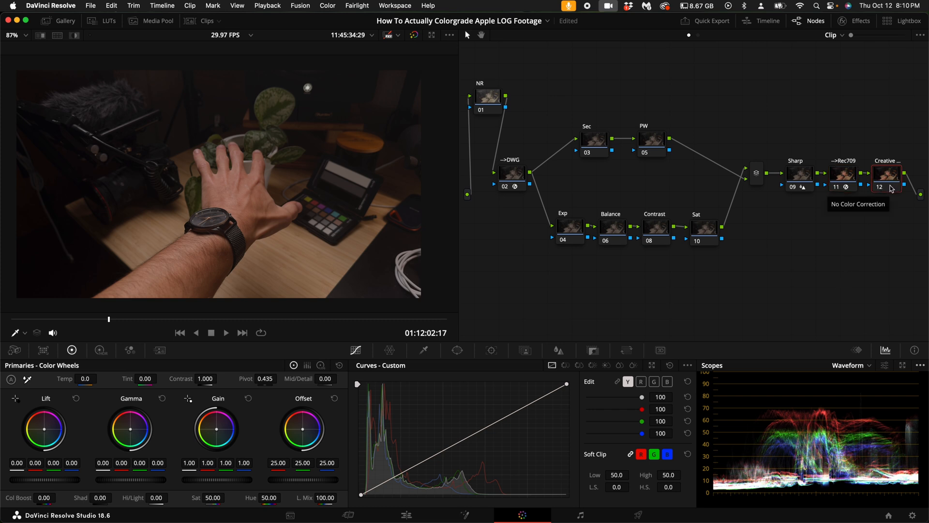
click(109, 21)
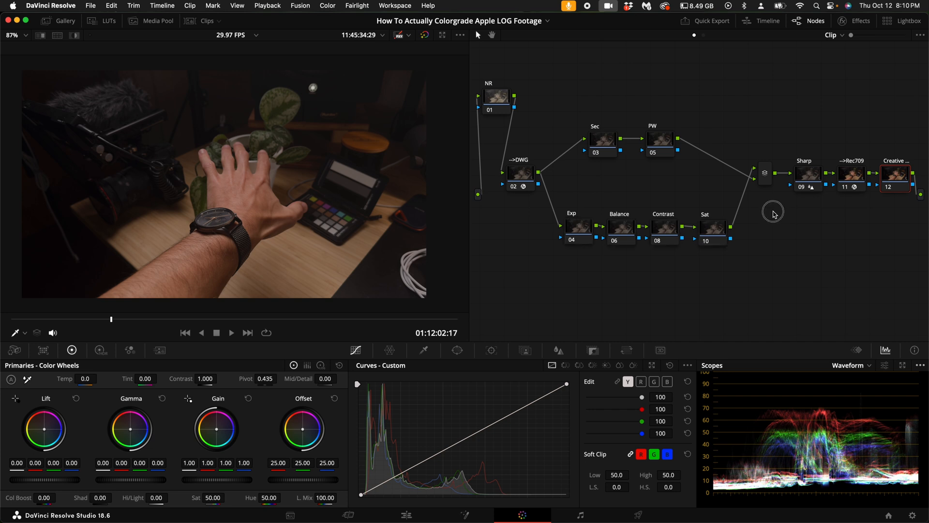
mouse_move(621, 235)
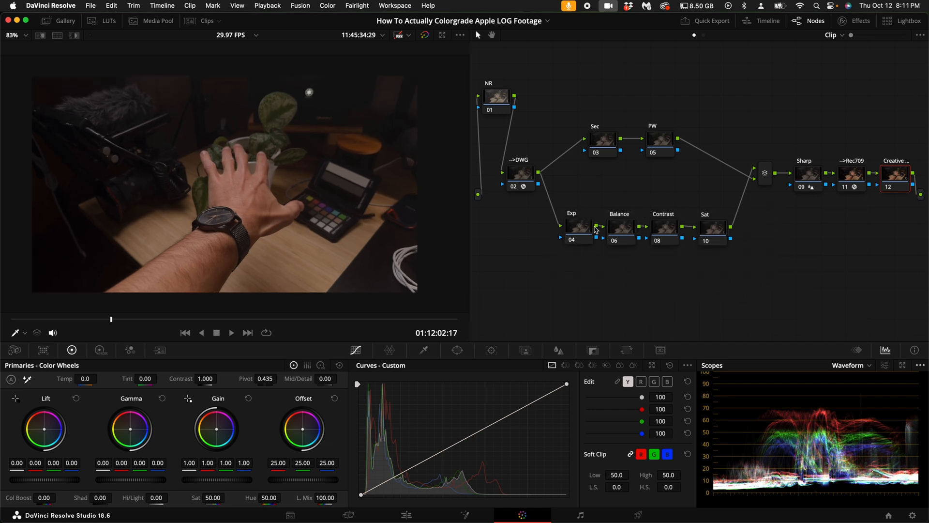
Check the Balance node's cooling (Temp −96.9, Tint −8.16) and show the Exp node's HDR wheels
click(619, 227)
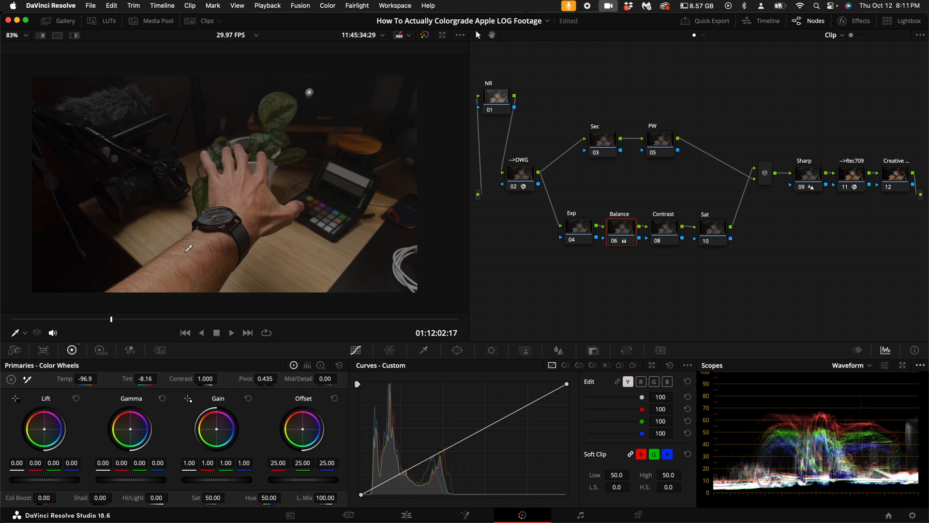
mouse_move(68, 387)
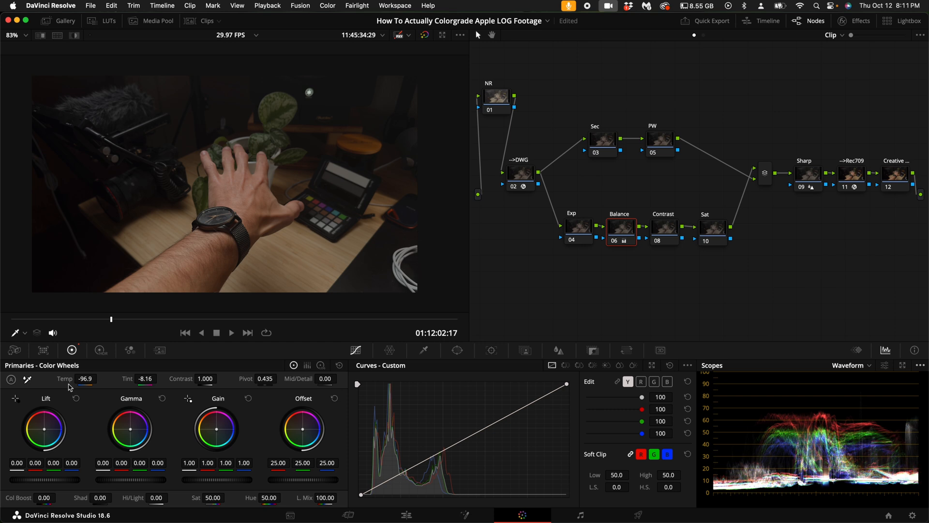
mouse_move(252, 366)
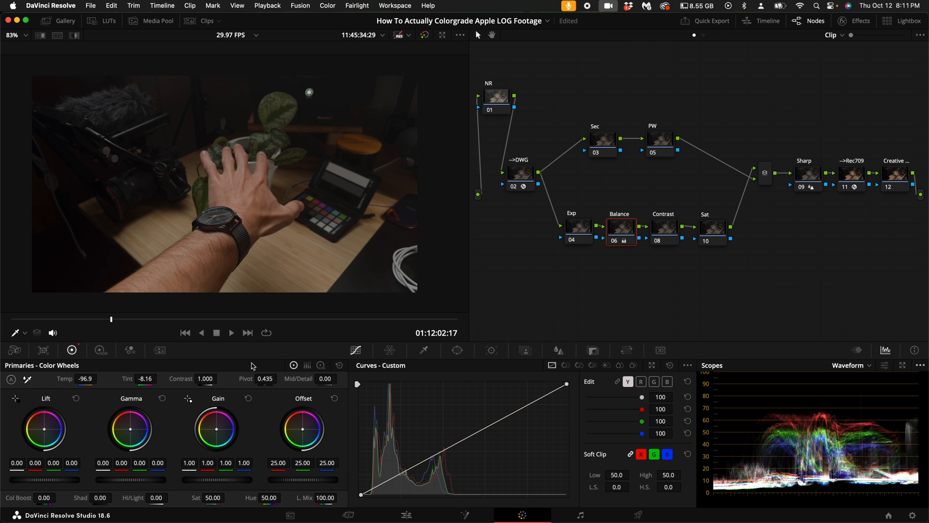
click(578, 226)
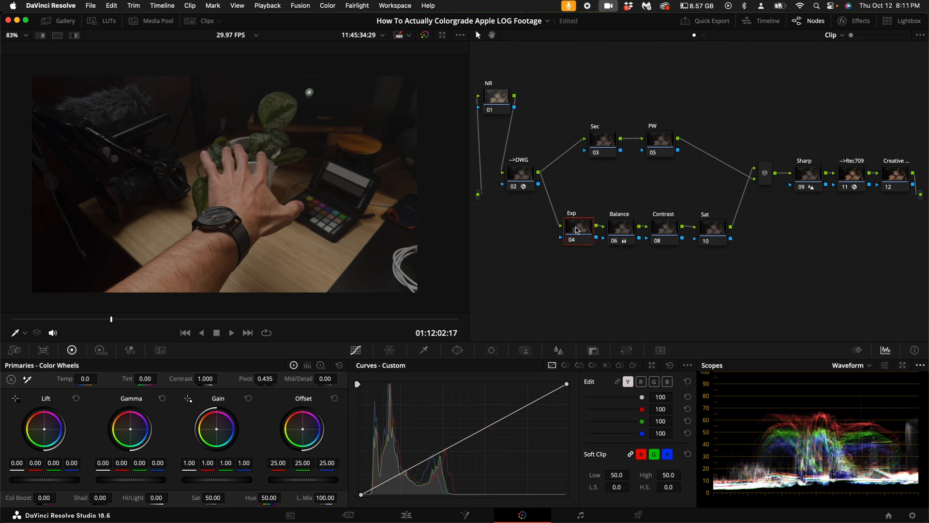
click(449, 447)
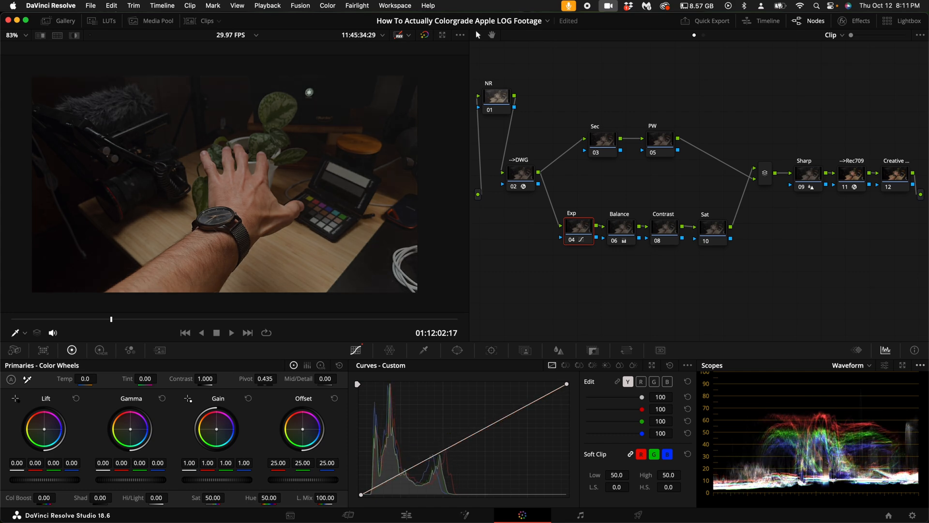
click(101, 351)
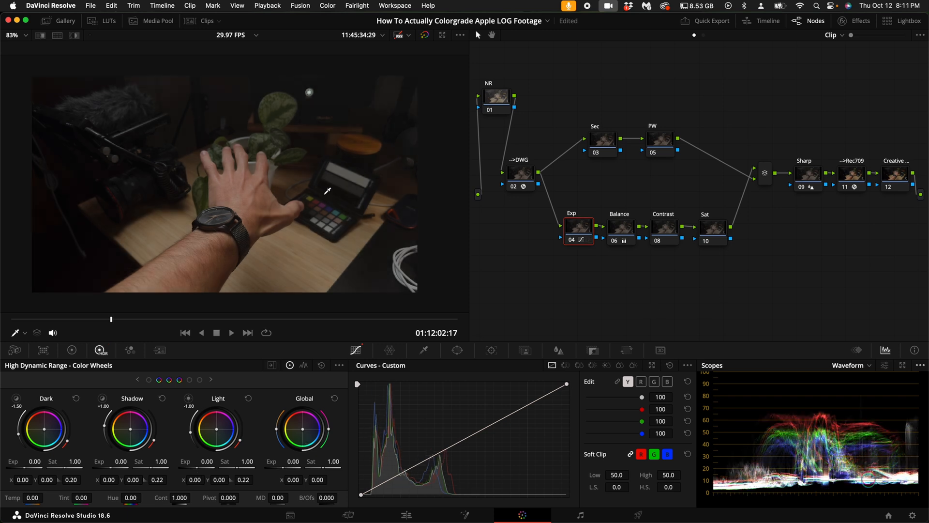
mouse_move(647, 221)
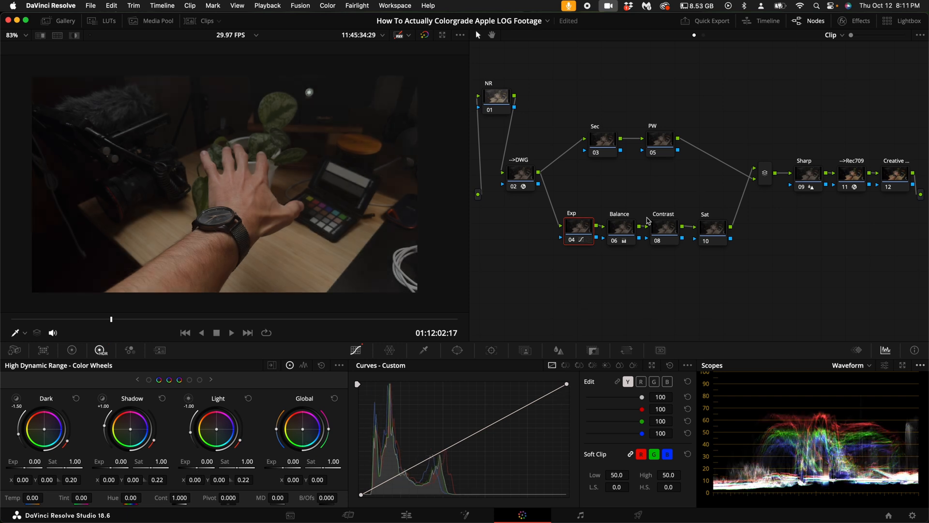
Review the Contrast node's HDR wheels and switch the scope to the vectorscope
click(663, 227)
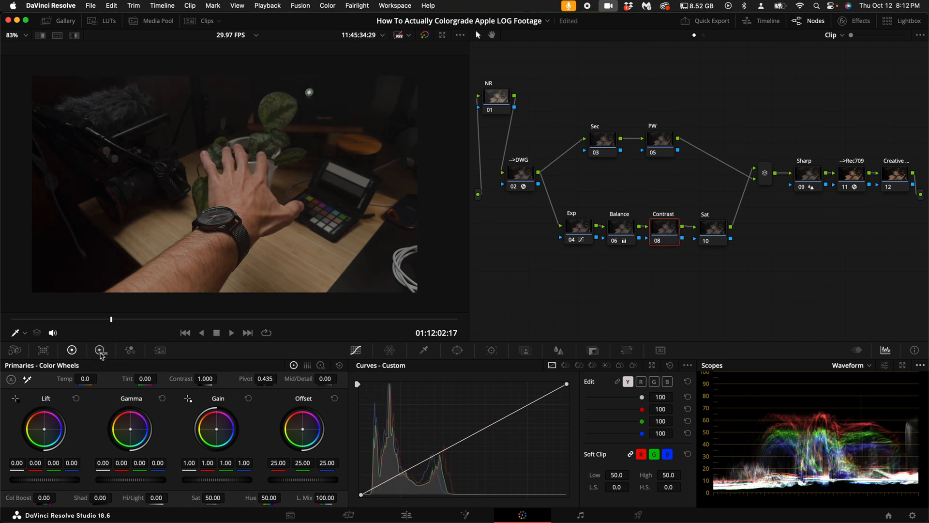
click(100, 349)
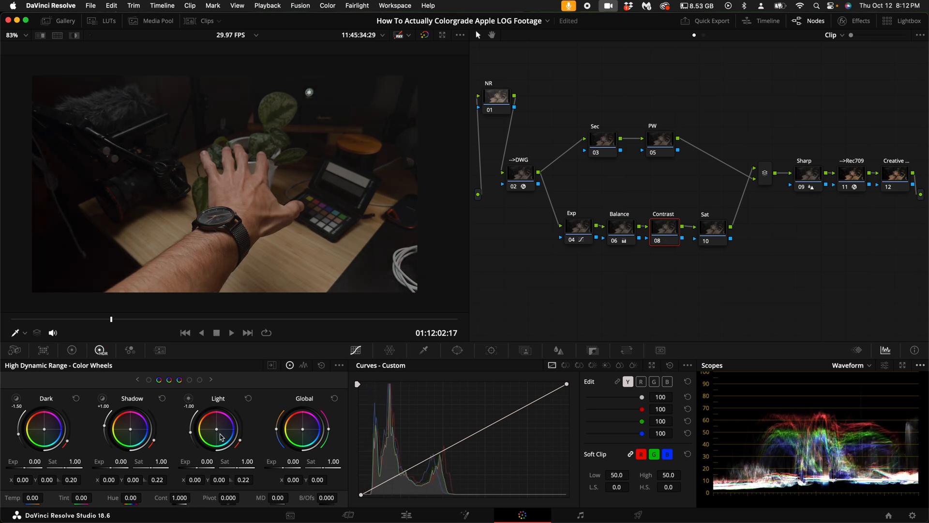
click(712, 227)
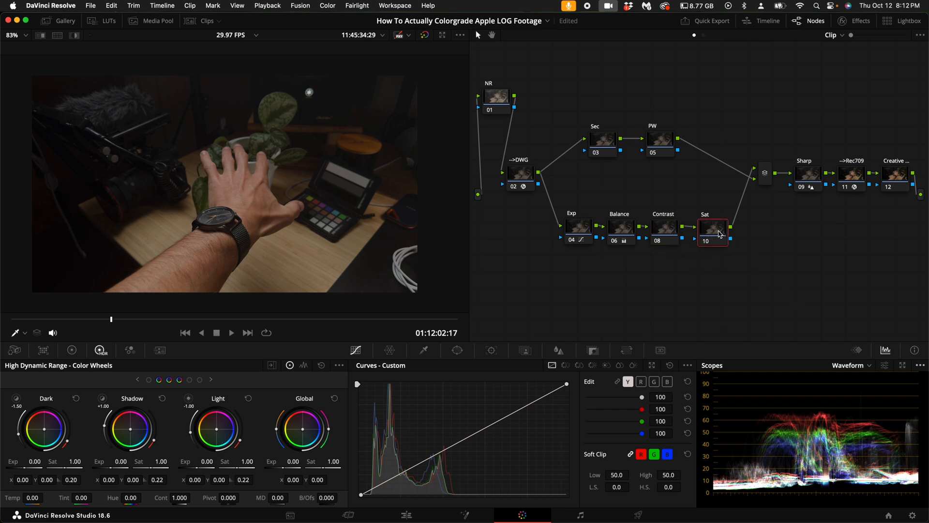
click(868, 365)
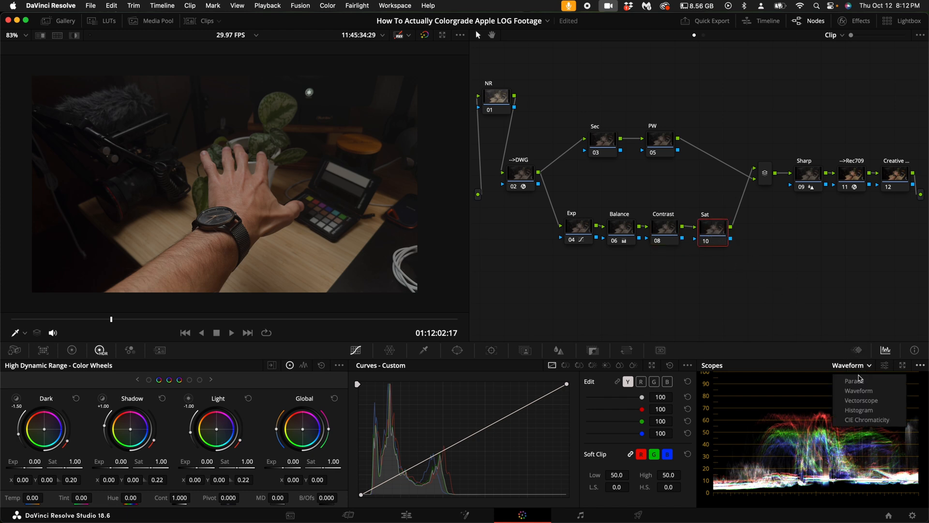
click(860, 400)
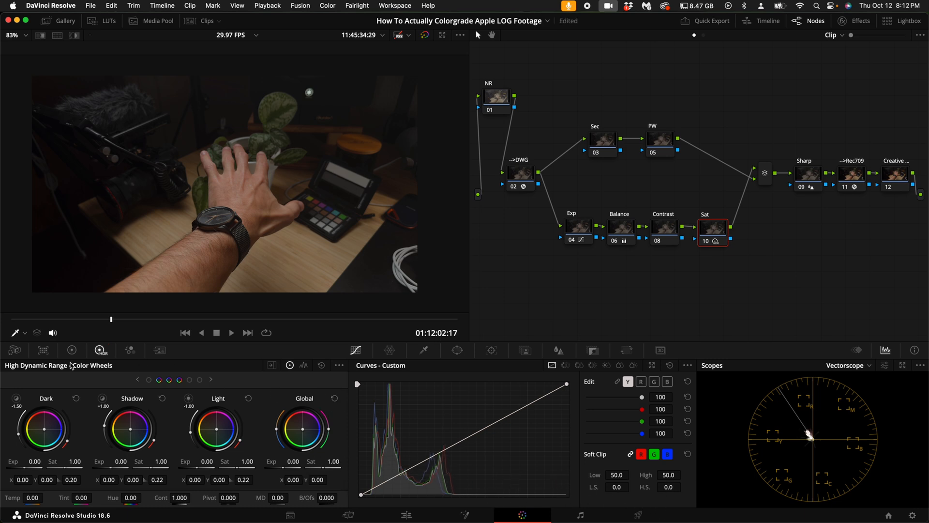
Raise the Sat node's saturation to 56 and view the HDR wheels
click(72, 350)
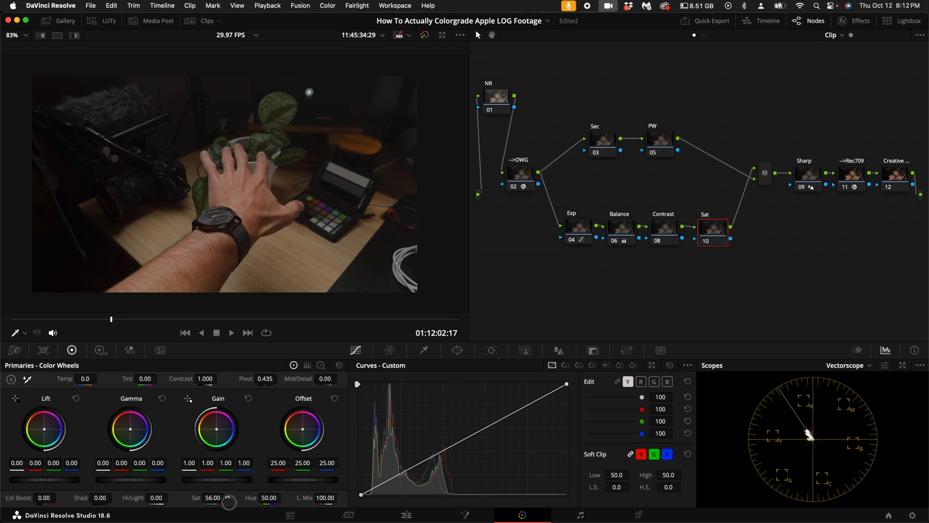
click(100, 350)
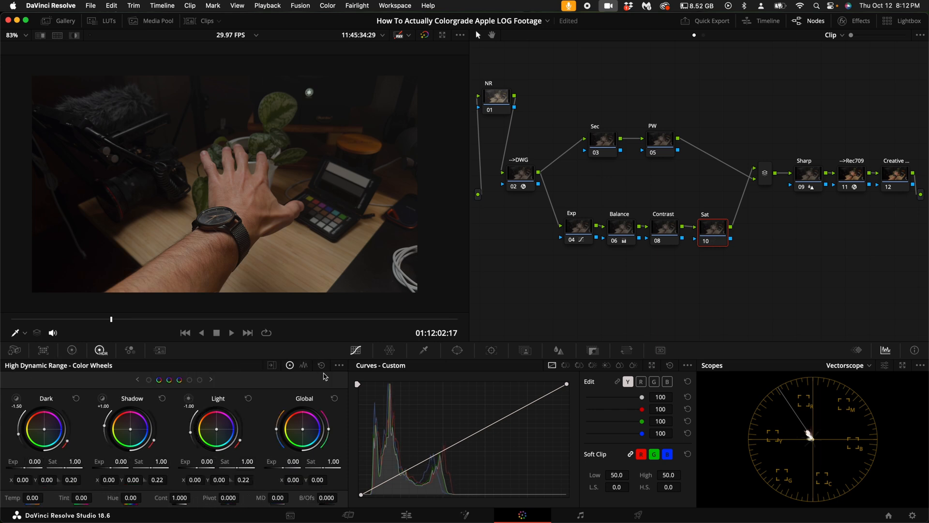
mouse_move(129, 350)
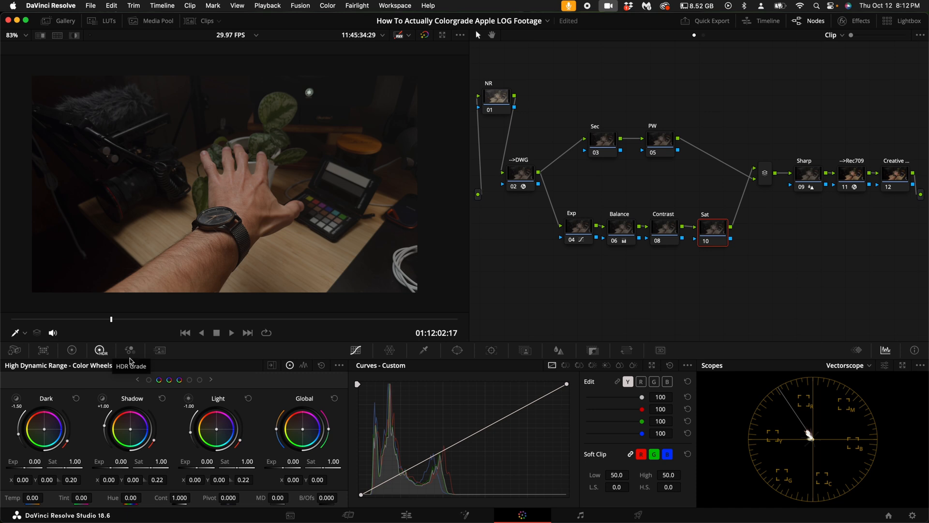
click(663, 228)
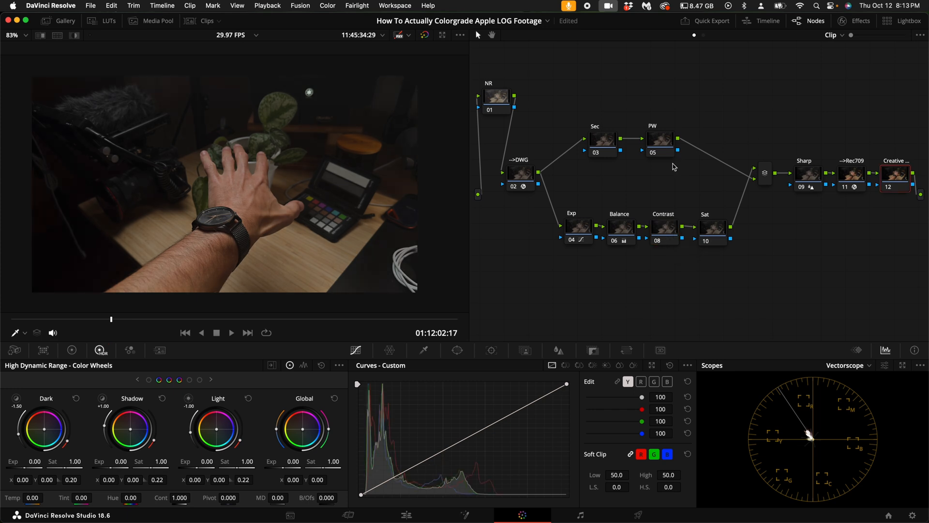
mouse_move(689, 250)
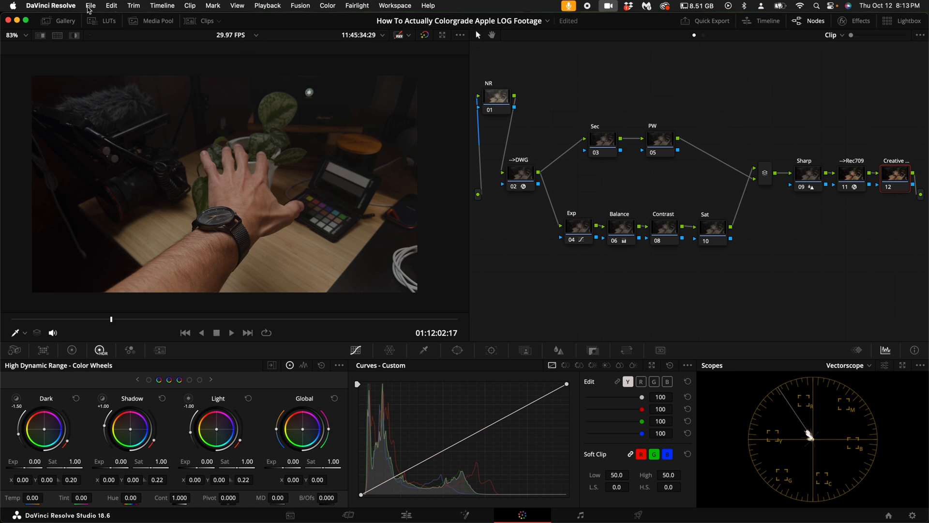
Apply a LUT to the Creative node and set its Key Output Gain to 0.505
click(109, 21)
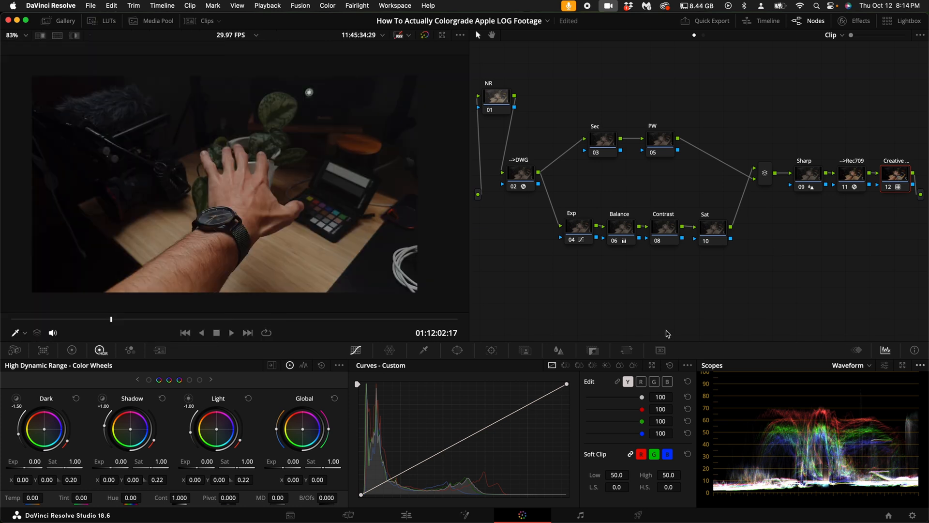
click(592, 350)
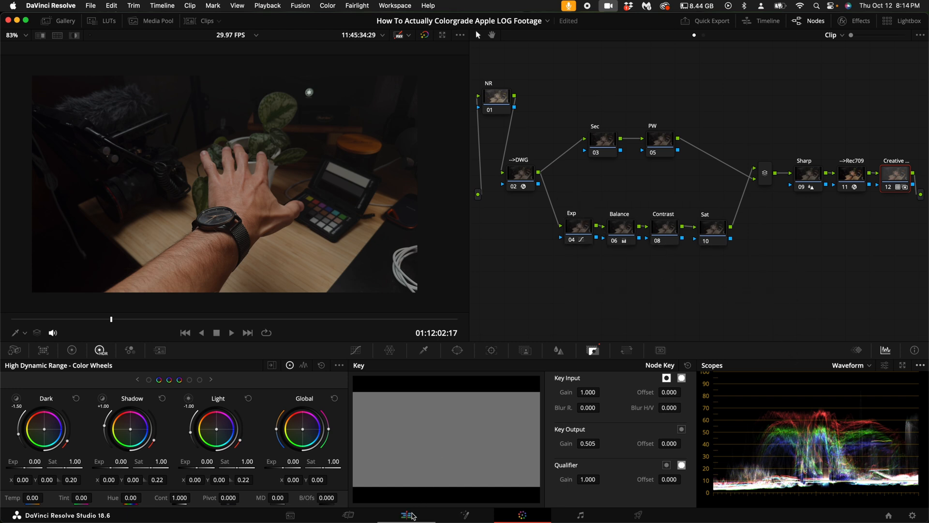
mouse_move(647, 23)
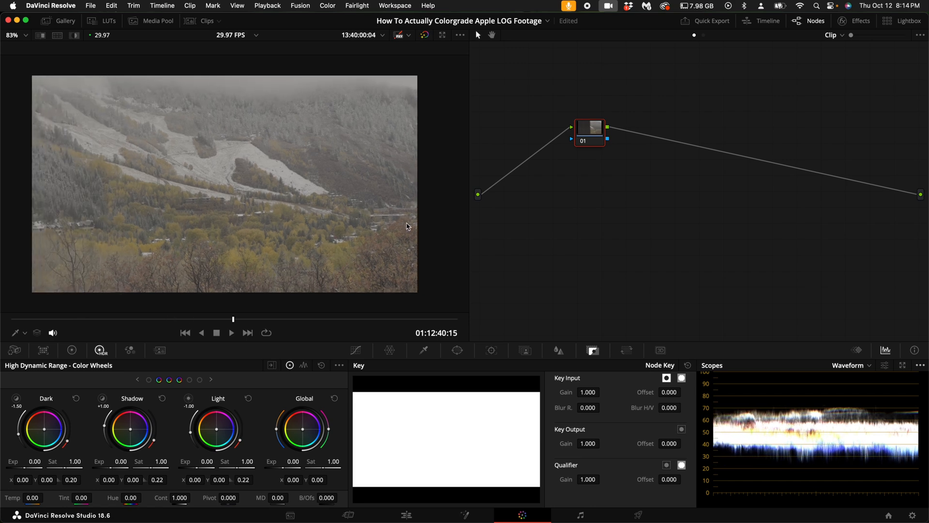
Apply the iPhone LOG POWER PowerGrade to the snowy shot and set Contrast to 1.328
click(65, 20)
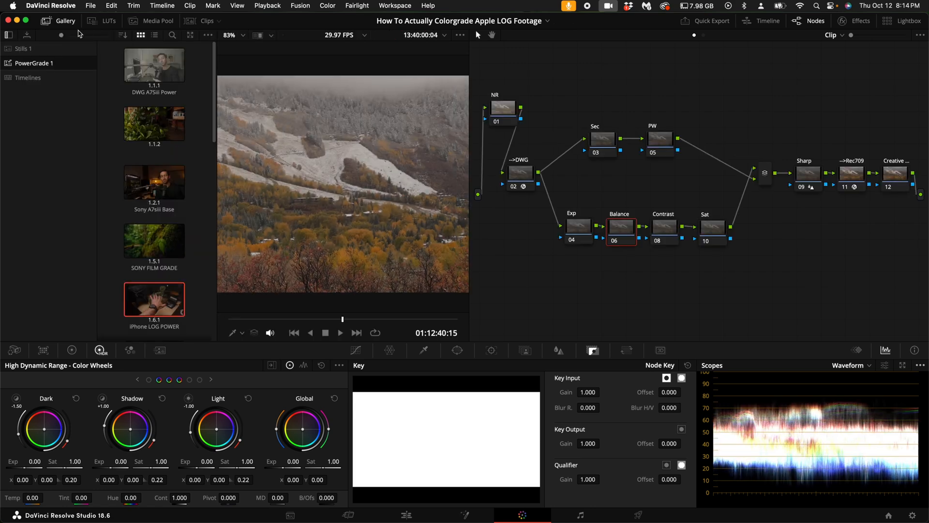
click(8, 35)
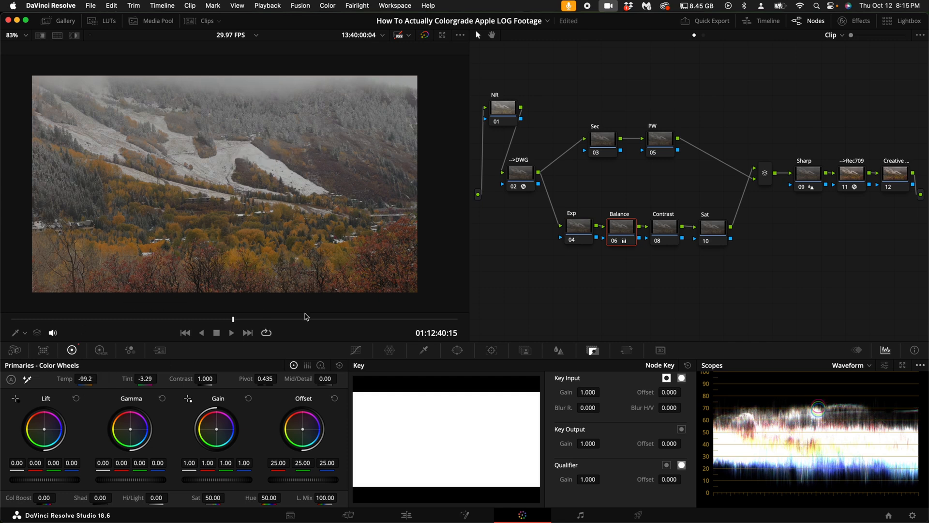
mouse_move(684, 225)
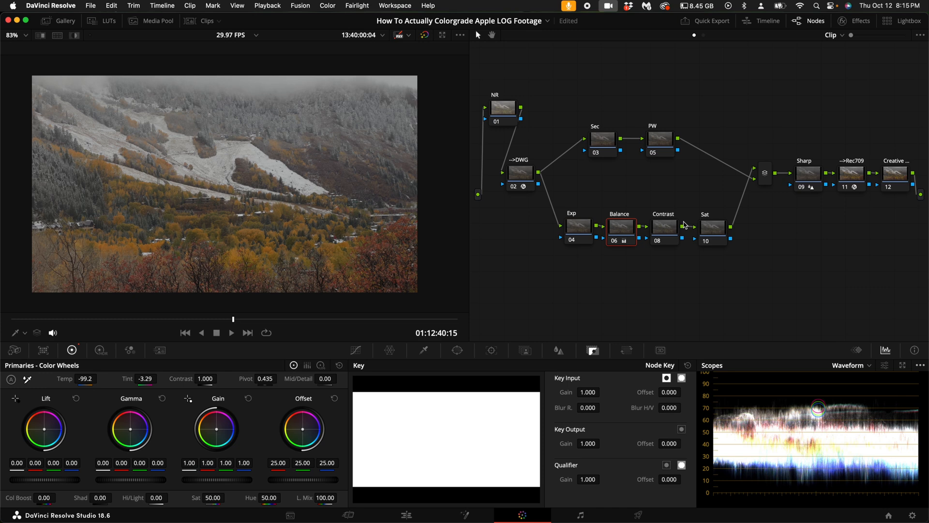
click(663, 226)
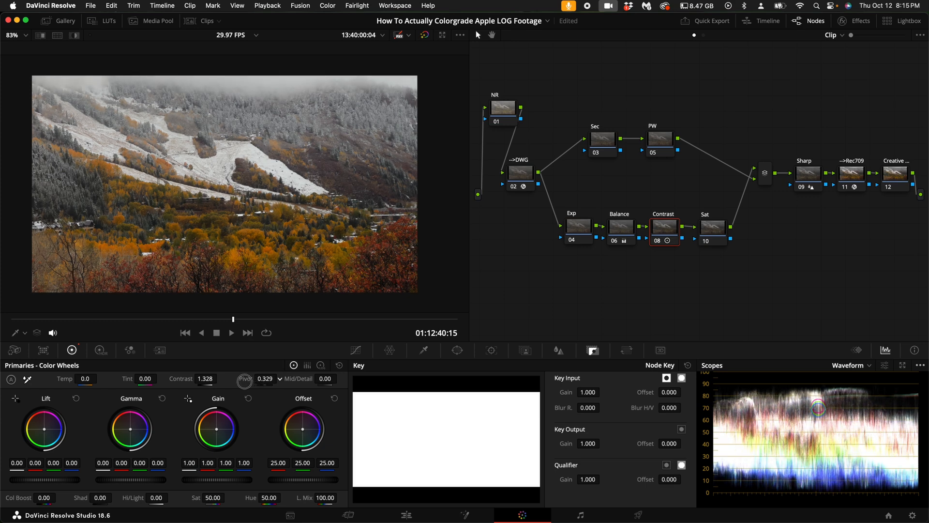
Show the vectorscope on the Sat node, then review the Contrast and PW nodes
click(713, 226)
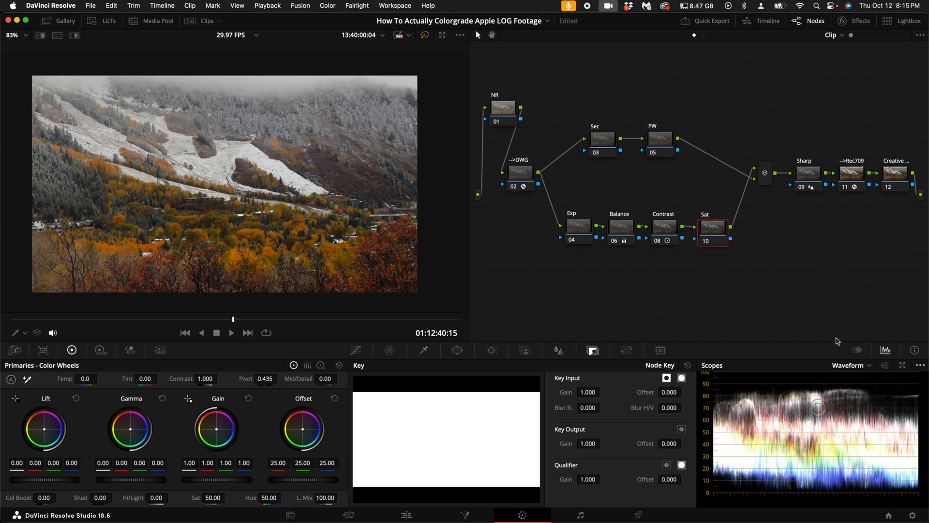
click(869, 365)
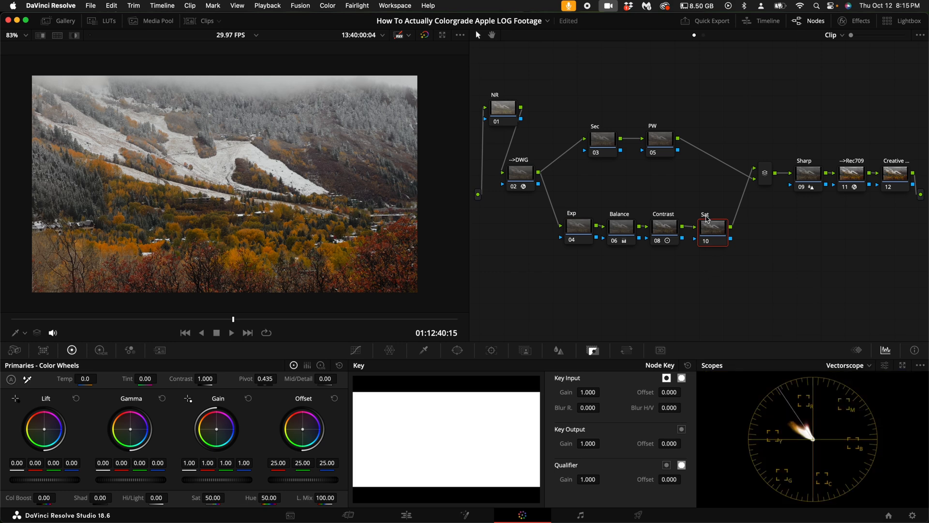
mouse_move(662, 228)
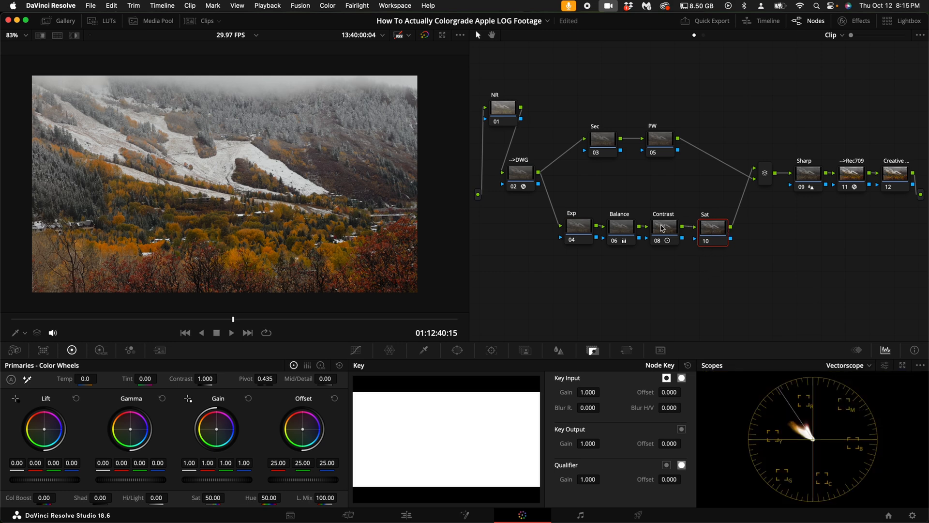
click(663, 228)
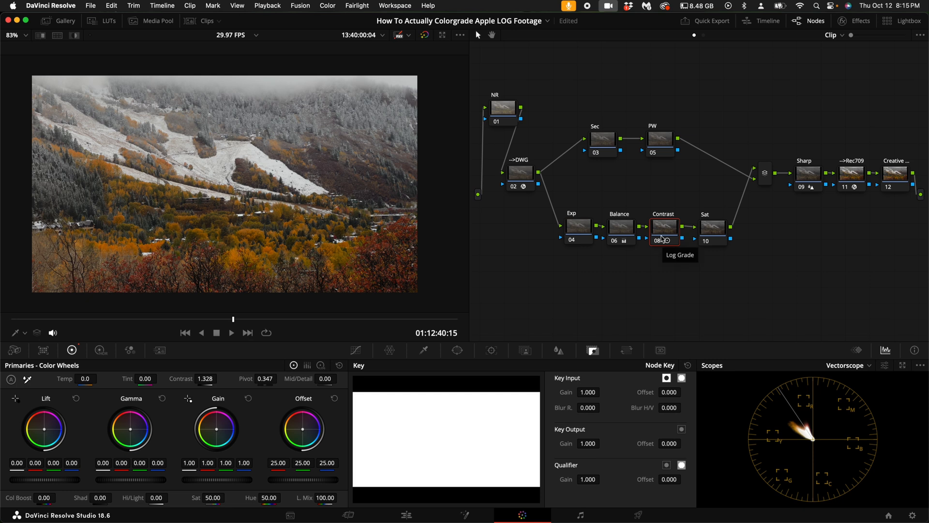
click(659, 139)
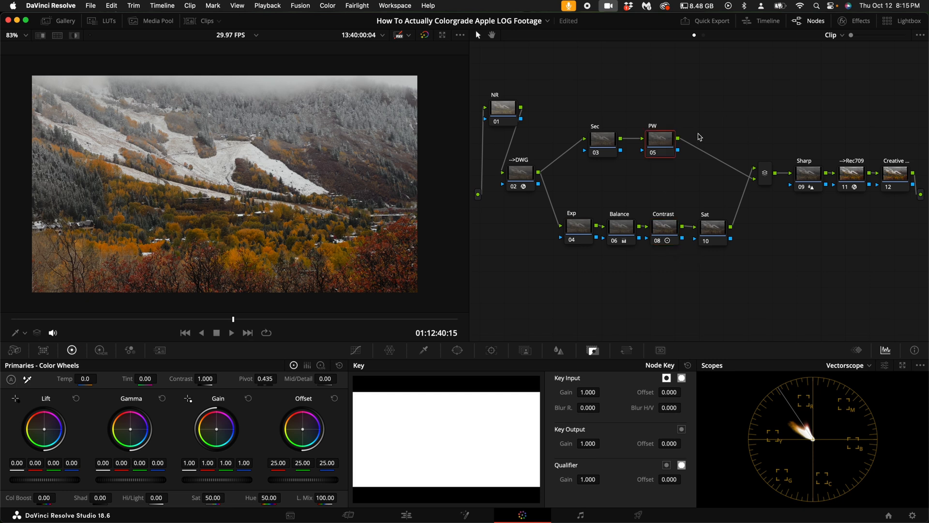
Add a power window to the PW node and darken it with a custom curve
click(458, 350)
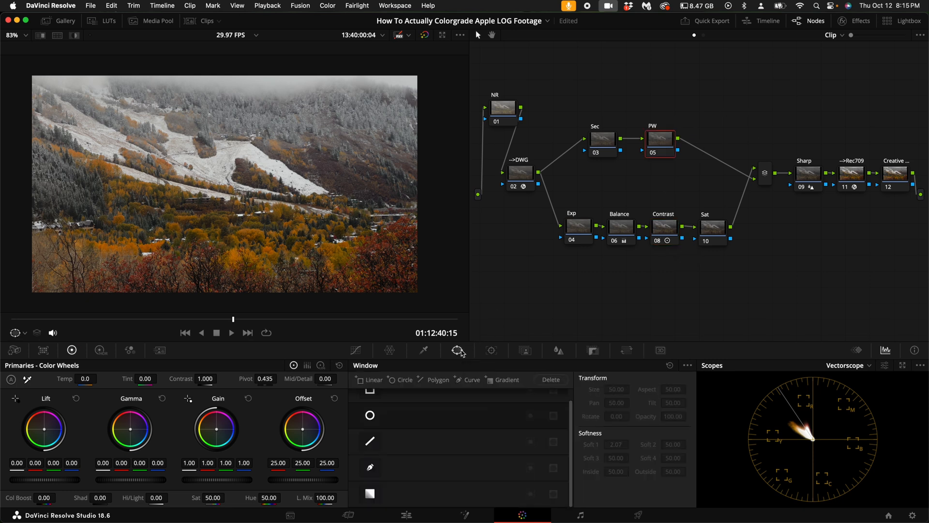
click(369, 414)
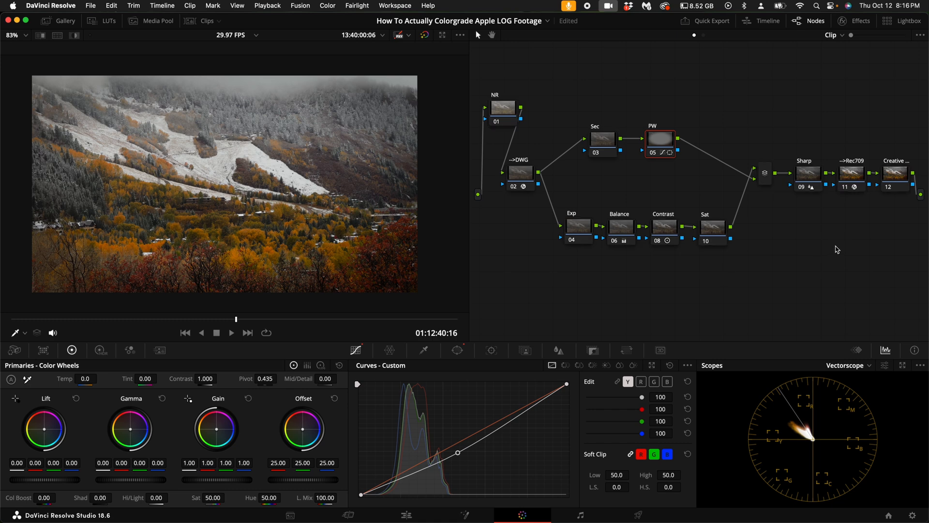
right_click(737, 116)
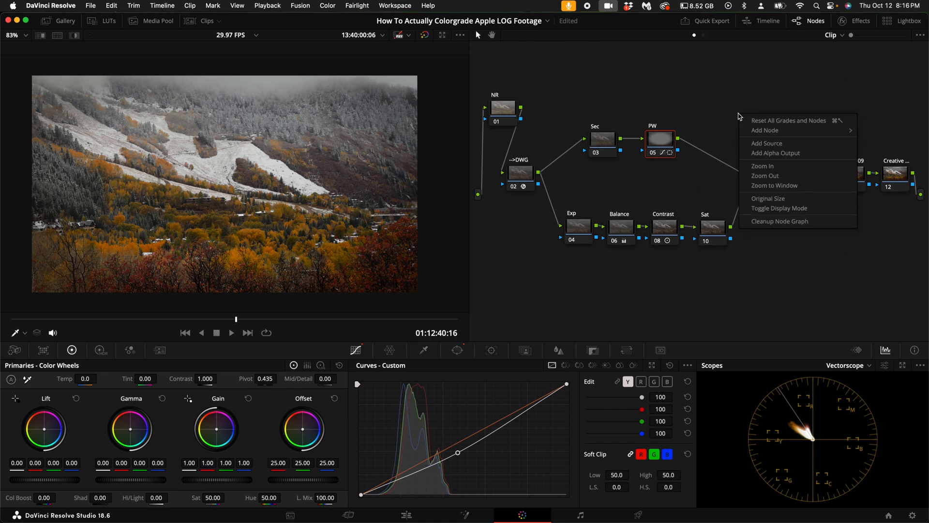
Rebuild the snowy clip's grade as four serial nodes with a LUT and contrast 1.198
click(788, 120)
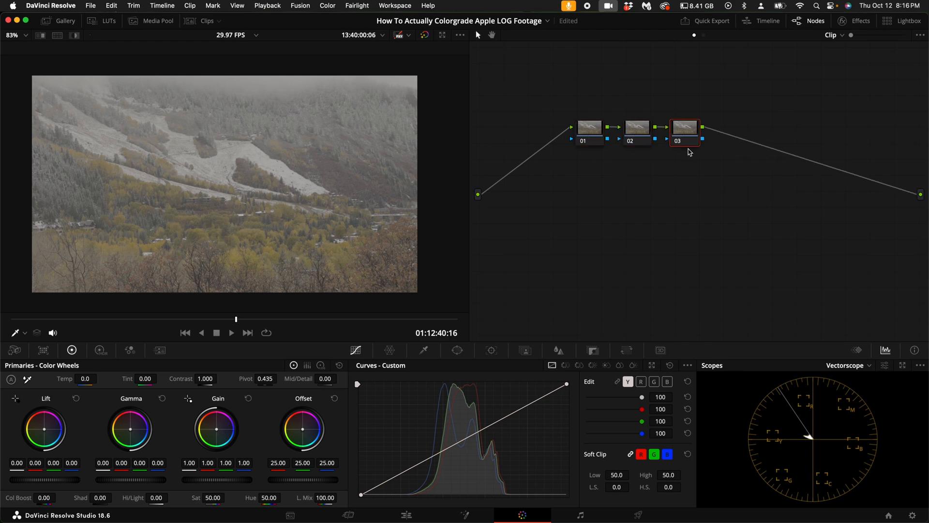
click(108, 21)
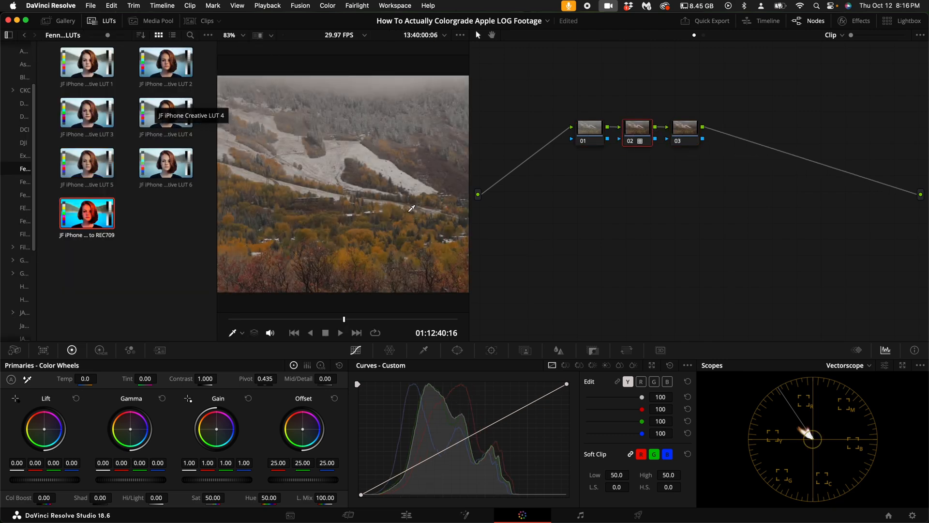
click(588, 126)
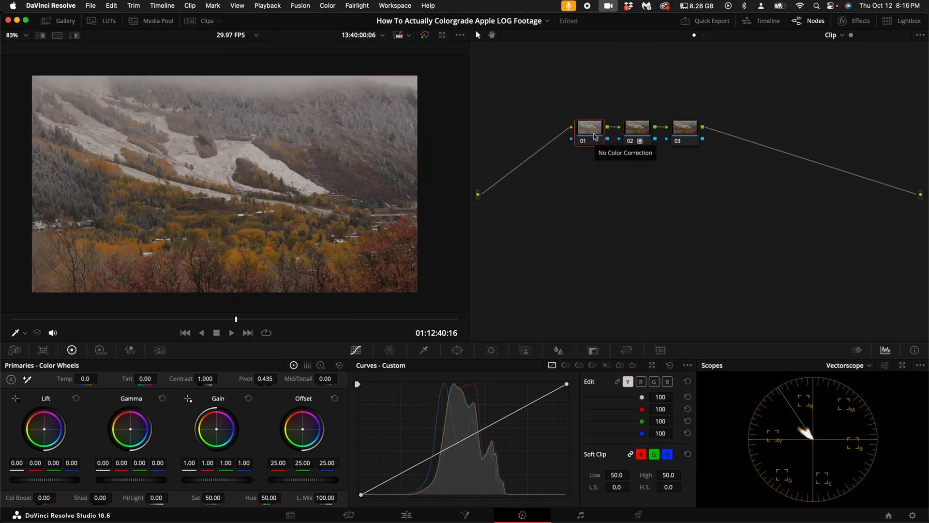
click(636, 127)
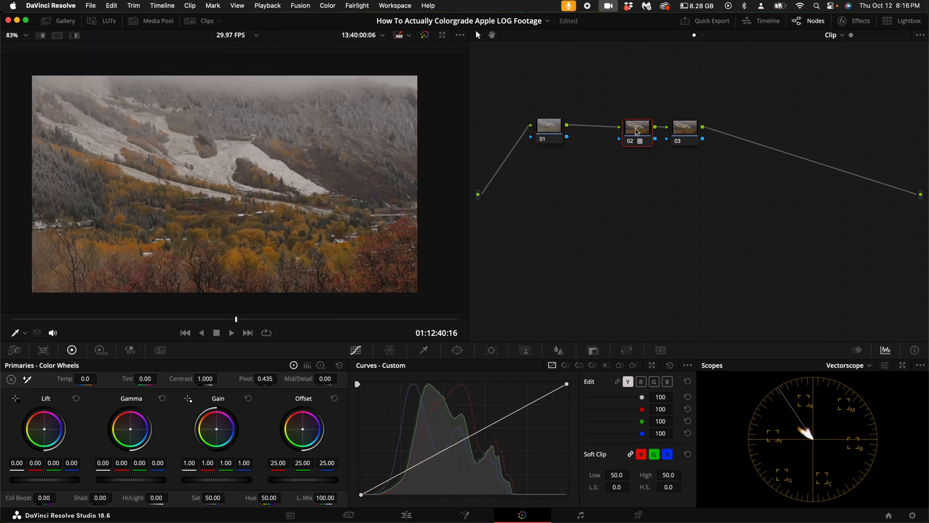
click(547, 126)
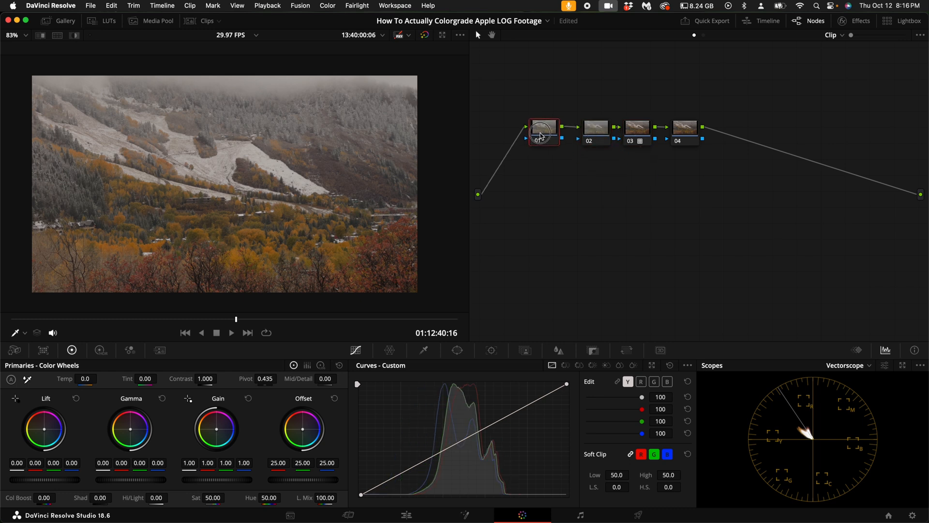
click(596, 126)
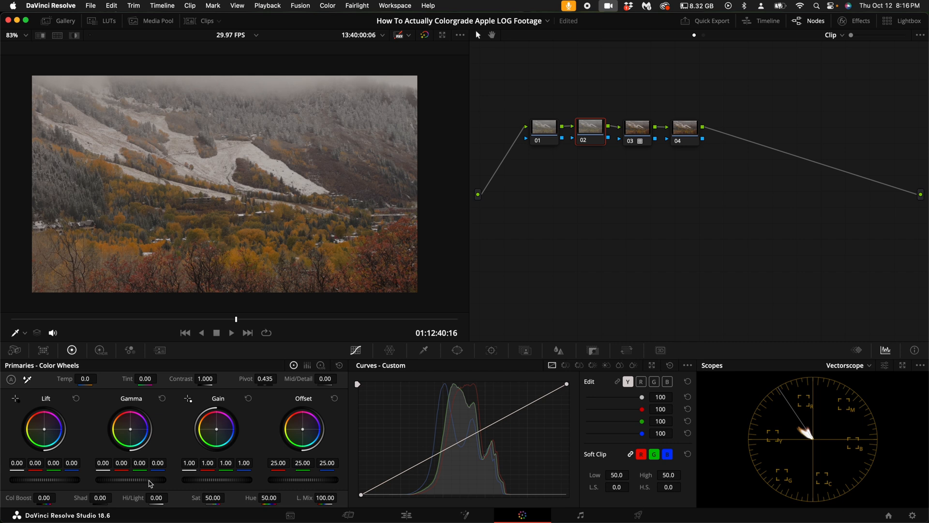
mouse_move(457, 262)
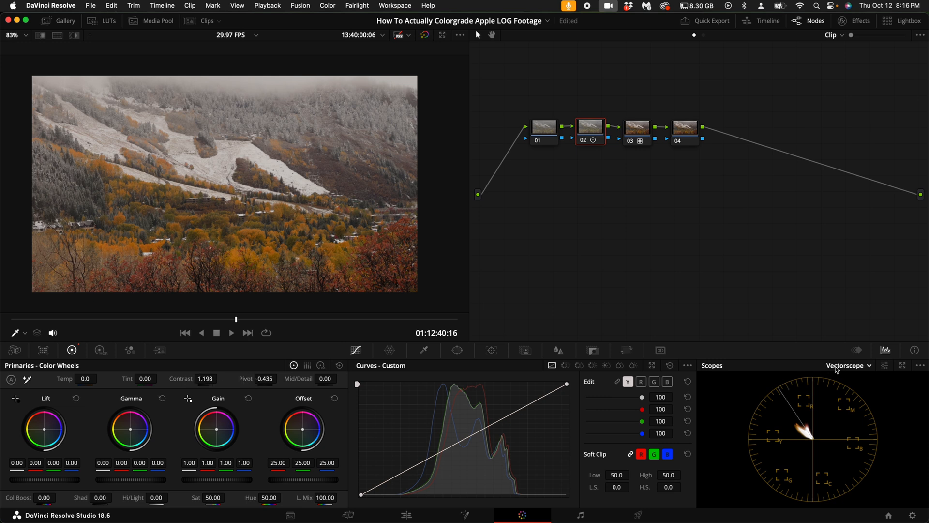
Cool node 01 to Temp −130.1 and apply JF iPhone Creative LUT 6 to node 04
click(848, 365)
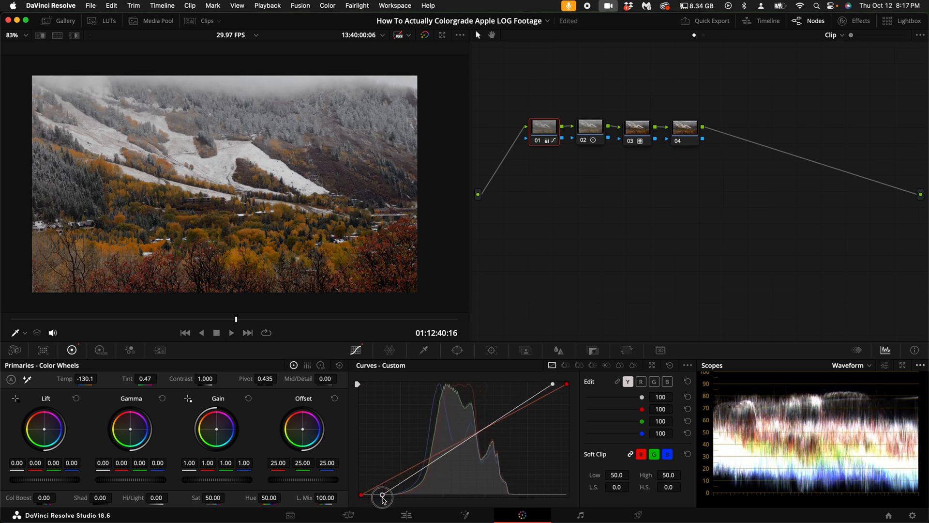
click(685, 126)
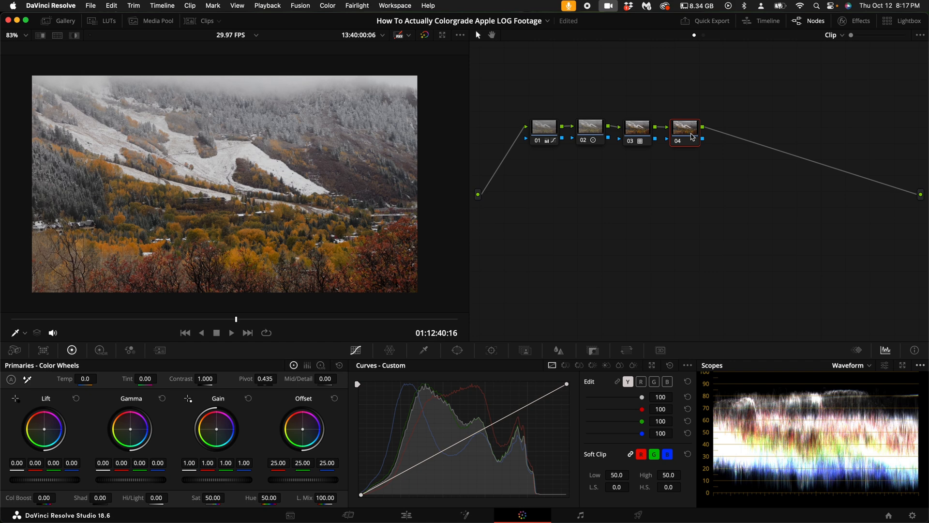
click(108, 21)
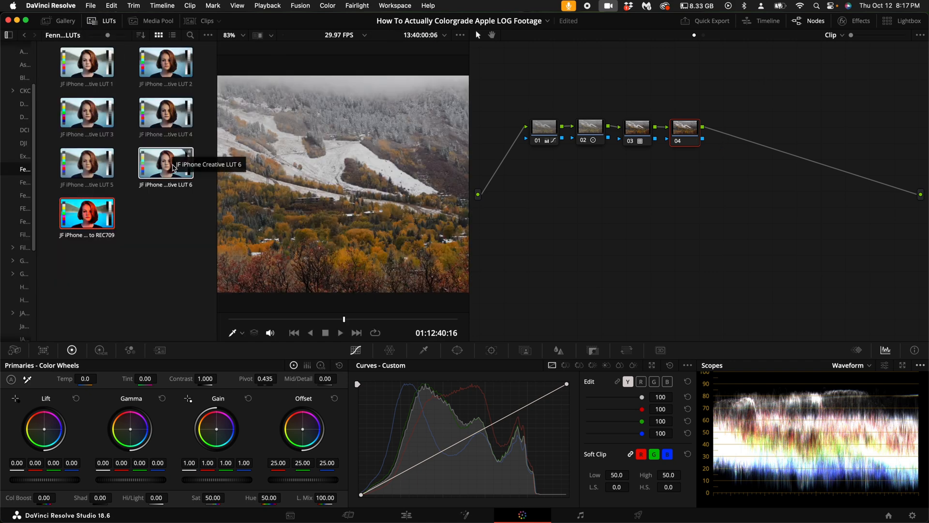
click(109, 21)
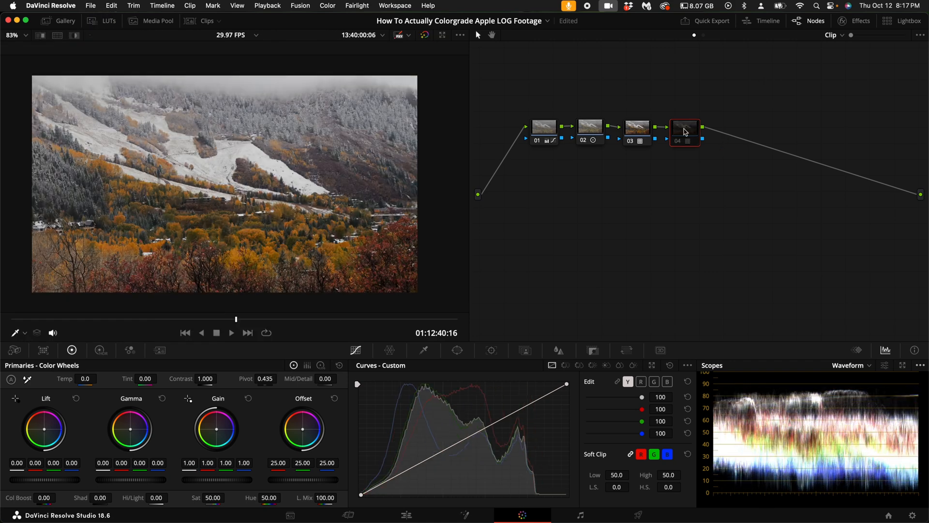